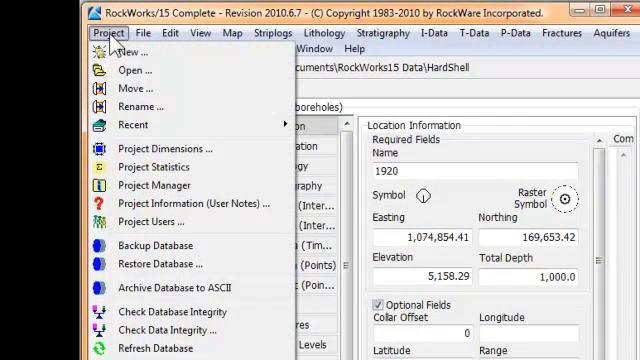
pyautogui.moveTo(152, 168)
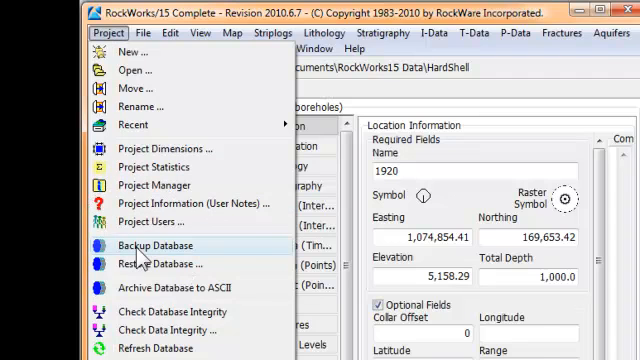
# - Run Backup Database to zip a copy of the HardShell project database
pyautogui.click(148, 244)
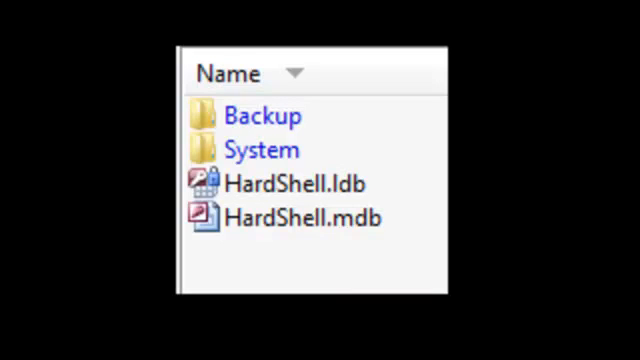
pyautogui.moveTo(264, 184)
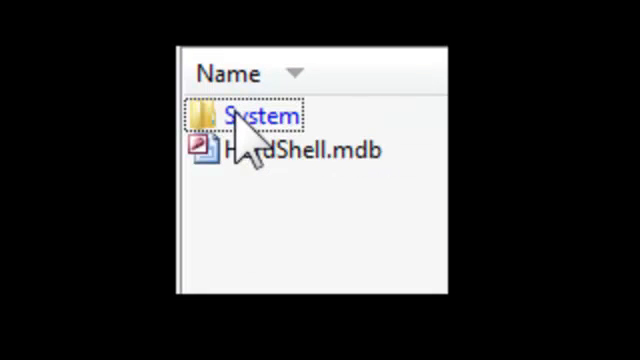
pyautogui.moveTo(304, 180)
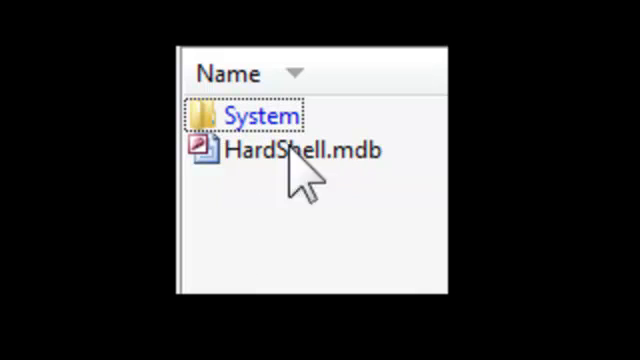
# - Look inside the project's System folder in Explorer, then return to RockWorks15
pyautogui.click(244, 114)
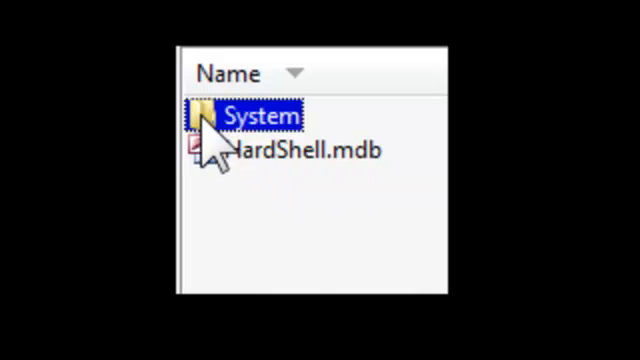
pyautogui.doubleClick(256, 114)
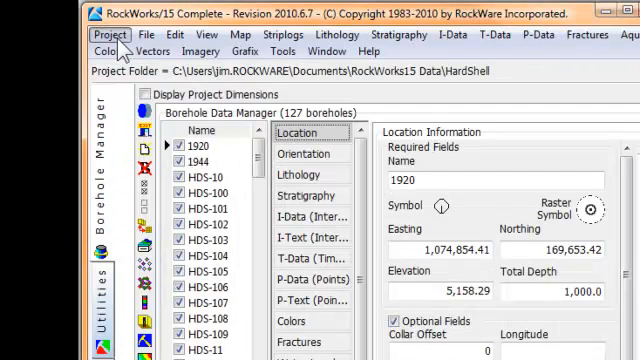
# - Run Backup Database twice more, adding further numbered HardShell zip archives
pyautogui.click(108, 36)
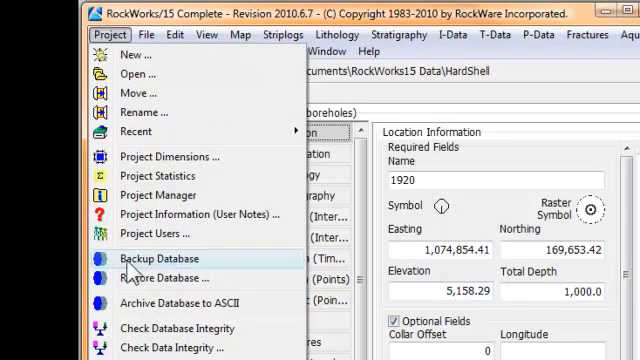
pyautogui.click(160, 258)
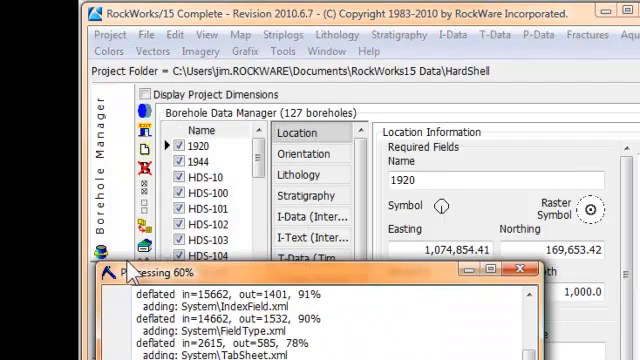
pyautogui.click(92, 34)
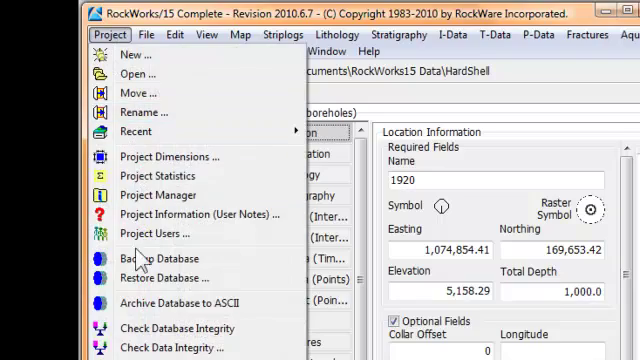
pyautogui.moveTo(120, 56)
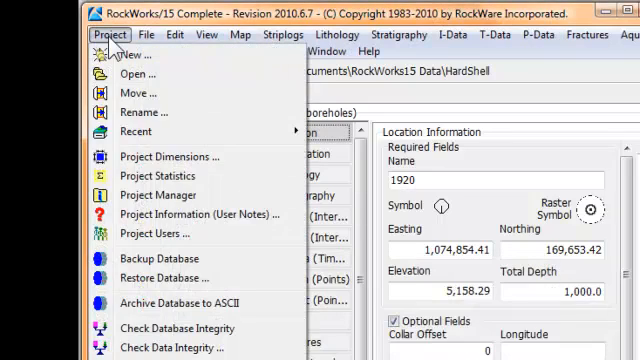
pyautogui.click(156, 258)
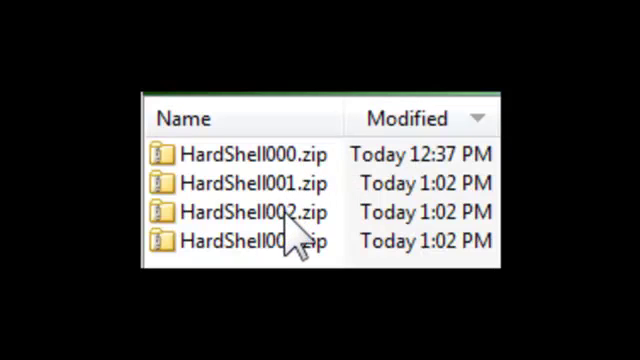
pyautogui.moveTo(464, 176)
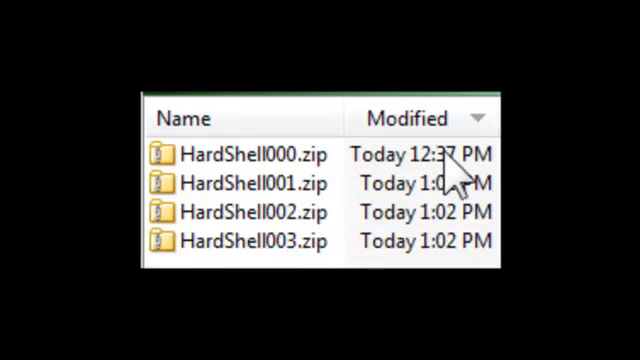
pyautogui.moveTo(450, 252)
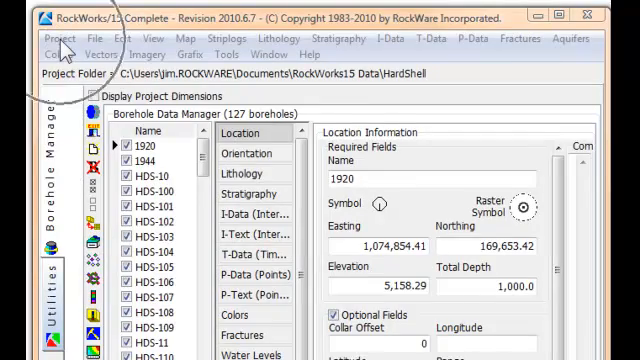
# - Restore the database from a backup zip, saving current files first as HardShell004.zip
pyautogui.click(54, 36)
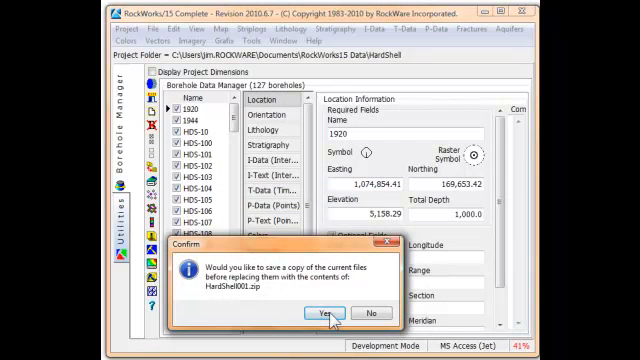
pyautogui.click(324, 312)
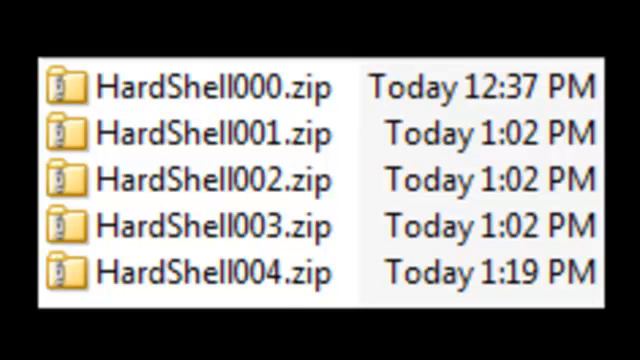
pyautogui.moveTo(268, 296)
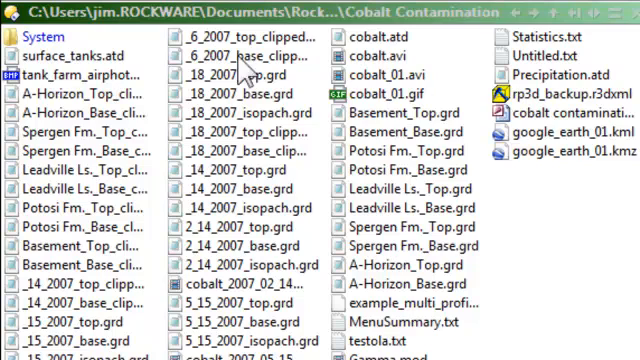
pyautogui.moveTo(390, 268)
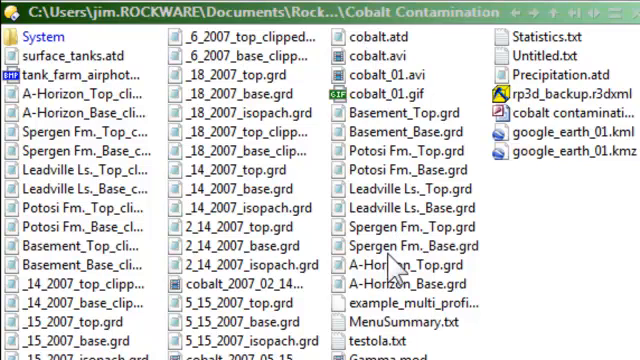
pyautogui.moveTo(408, 264)
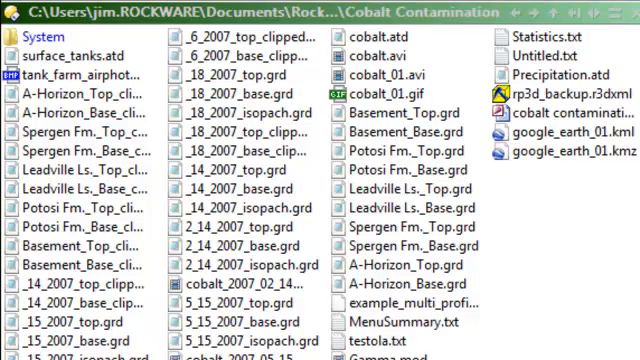